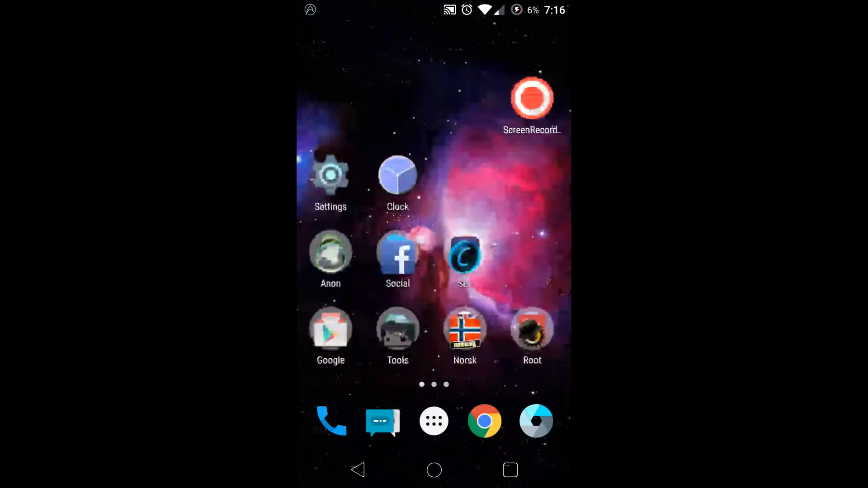
Exit the home screen customisation view and open the Tools app folder
{"action": "scroll", "scroll_direction": "left", "scroll_amount": 3}
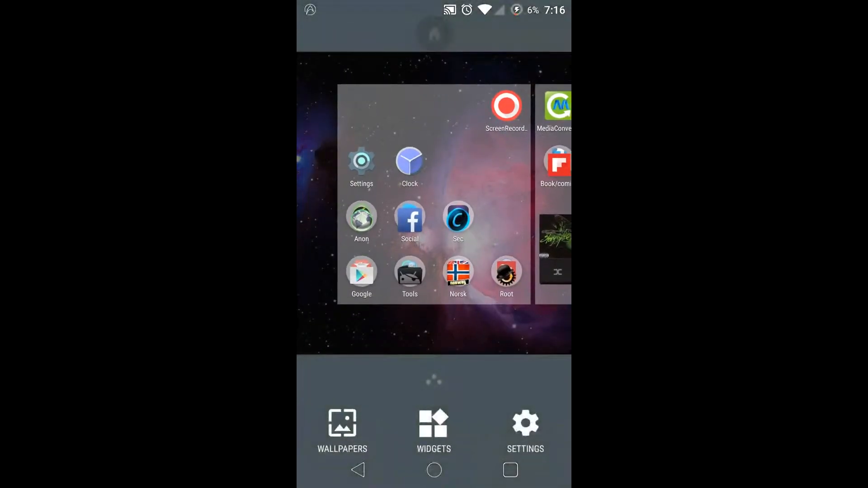
{"action": "left_click", "coordinate": [433, 470]}
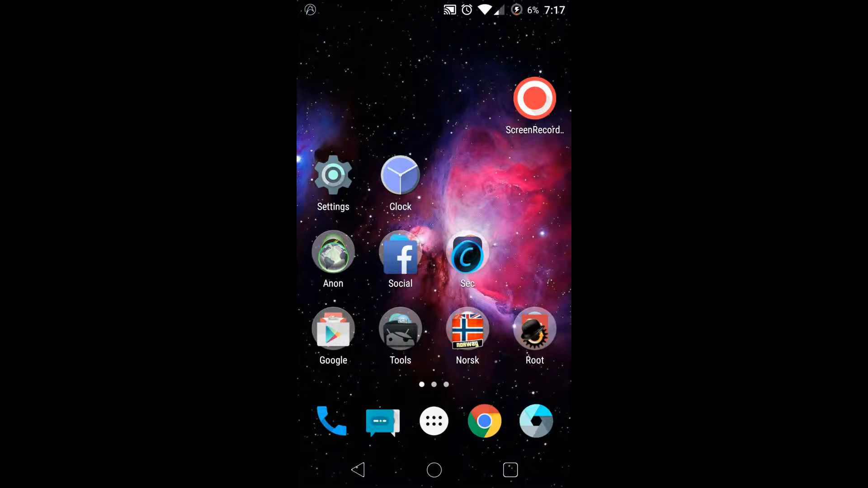
{"action": "left_click", "coordinate": [400, 329]}
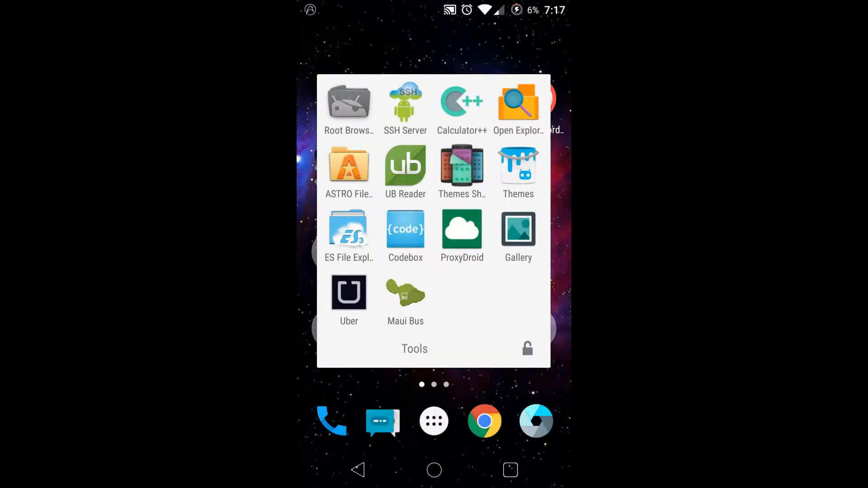
Launch Root Browser, enter sdcard, and scroll down to keyguard_wallpaper.jpg
{"action": "left_click", "coordinate": [348, 104]}
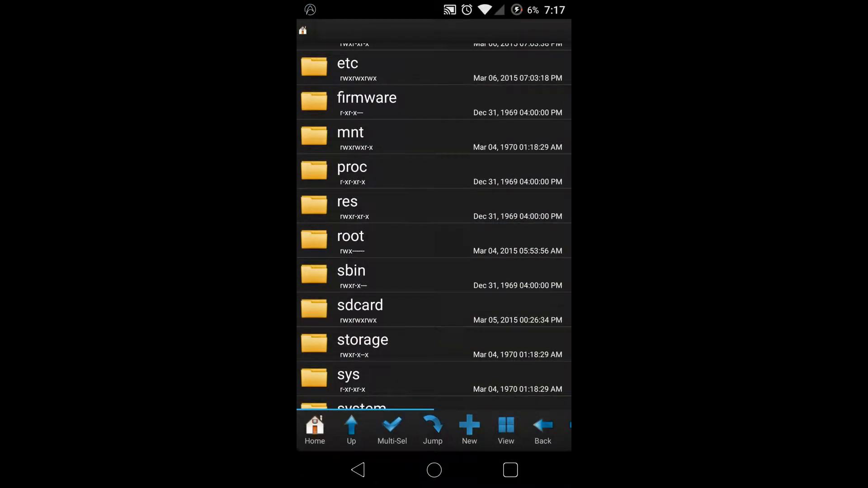
{"action": "left_click", "coordinate": [360, 305]}
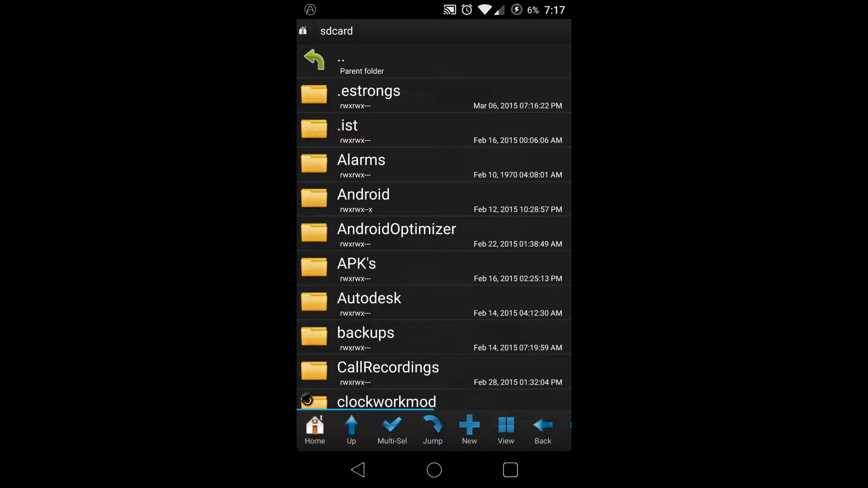
{"action": "scroll", "scroll_direction": "down", "scroll_amount": 3}
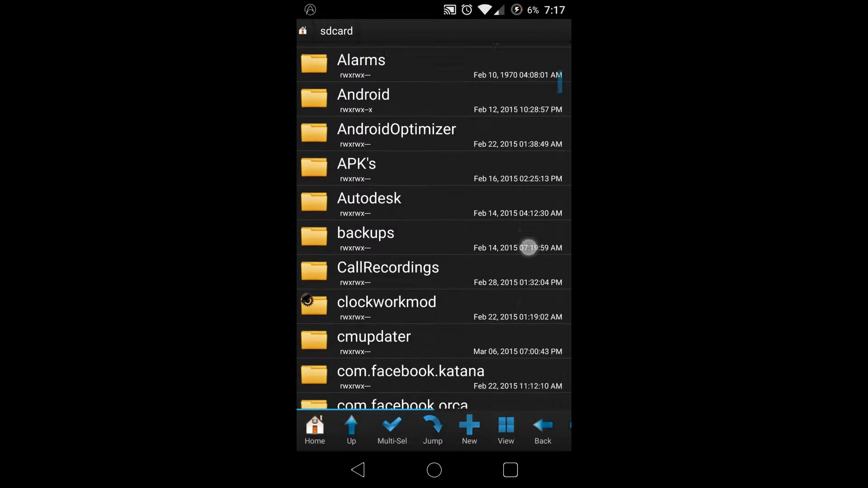
{"action": "scroll", "scroll_direction": "down", "scroll_amount": 3}
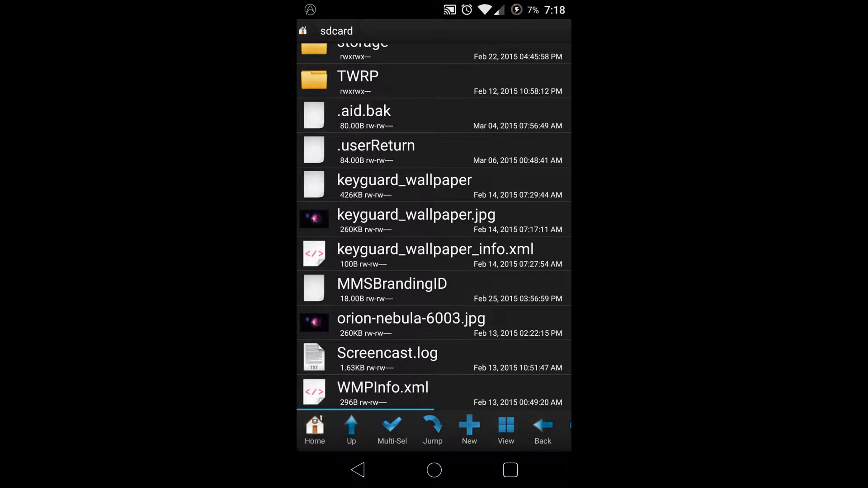
Copy keyguard_wallpaper.jpg from the sdcard folder
{"action": "left_click", "coordinate": [433, 221]}
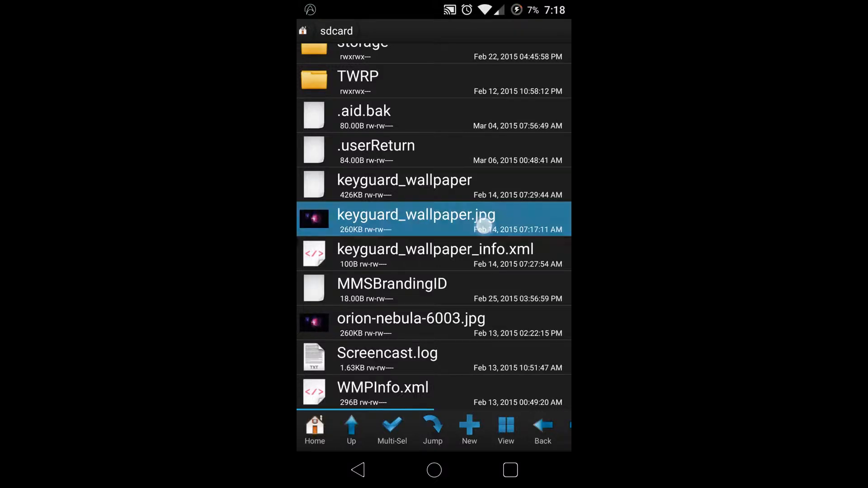
{"action": "left_click", "coordinate": [415, 215]}
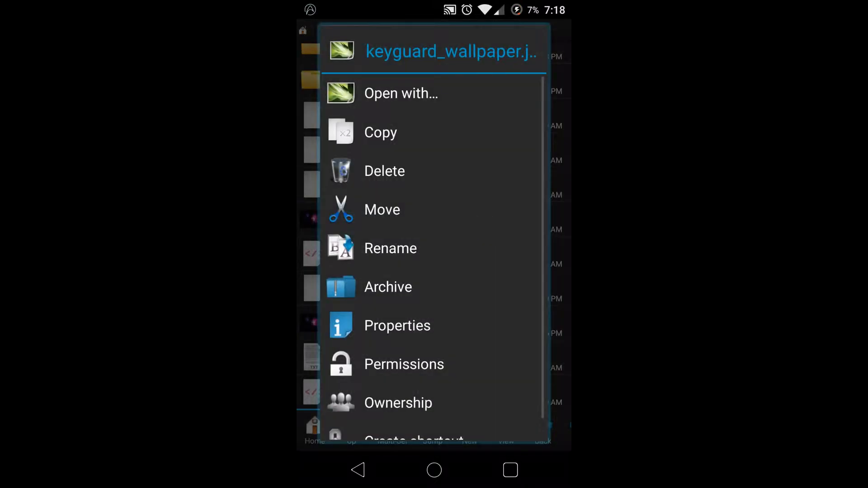
{"action": "left_click", "coordinate": [380, 132]}
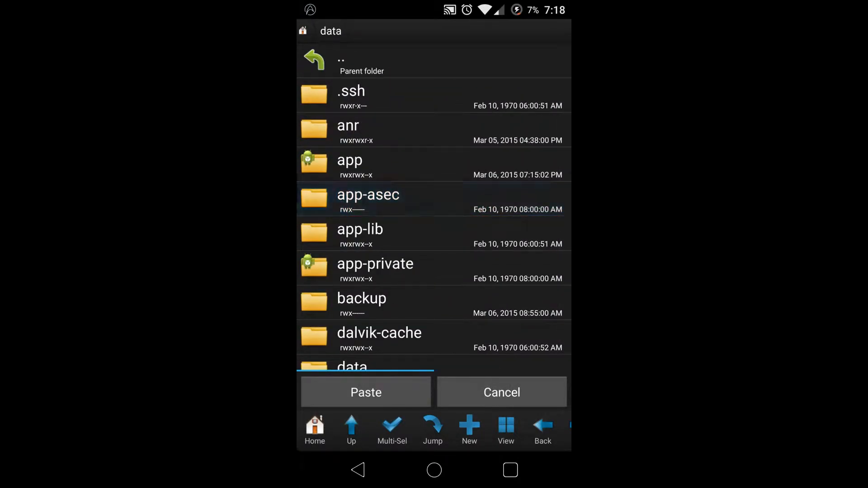
Paste keyguard_wallpaper.jpg into data/system/users/0 and select the old keyguard_wallpaper file
{"action": "scroll", "scroll_direction": "down", "scroll_amount": 3}
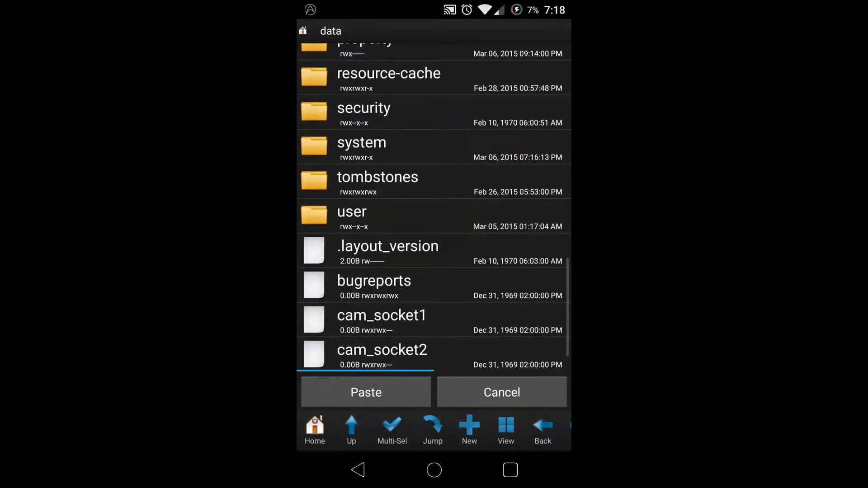
{"action": "left_click", "coordinate": [361, 142]}
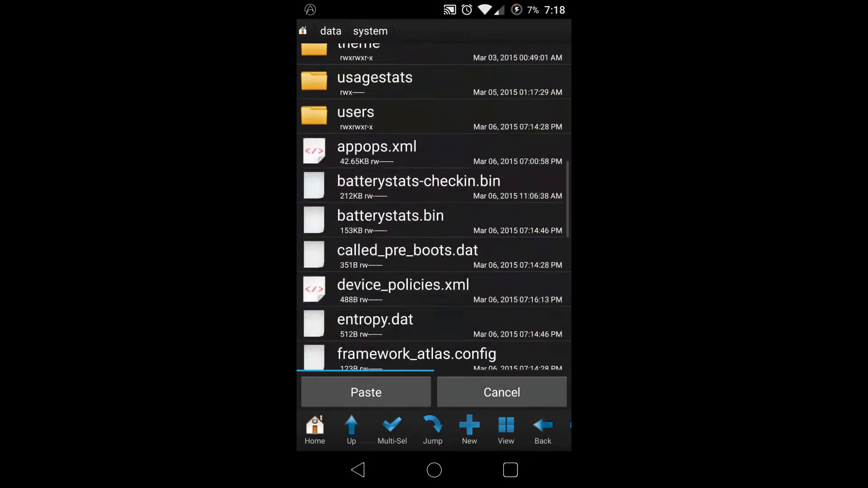
{"action": "left_click", "coordinate": [355, 113]}
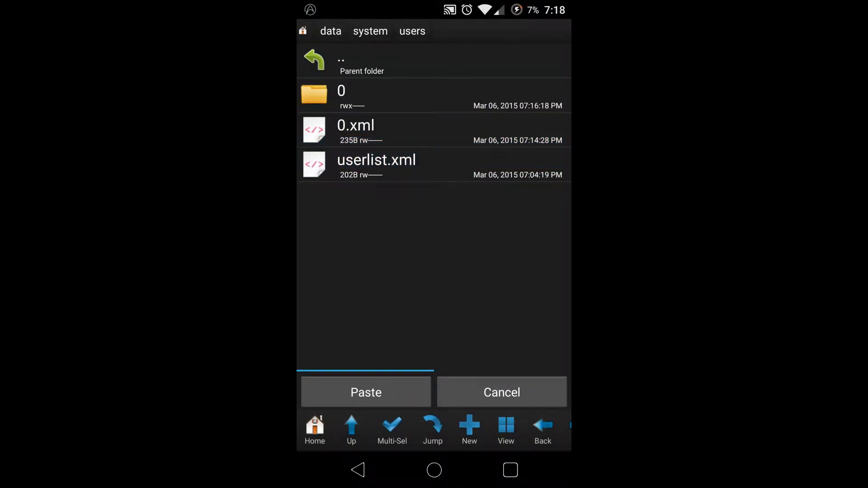
{"action": "left_click", "coordinate": [341, 95]}
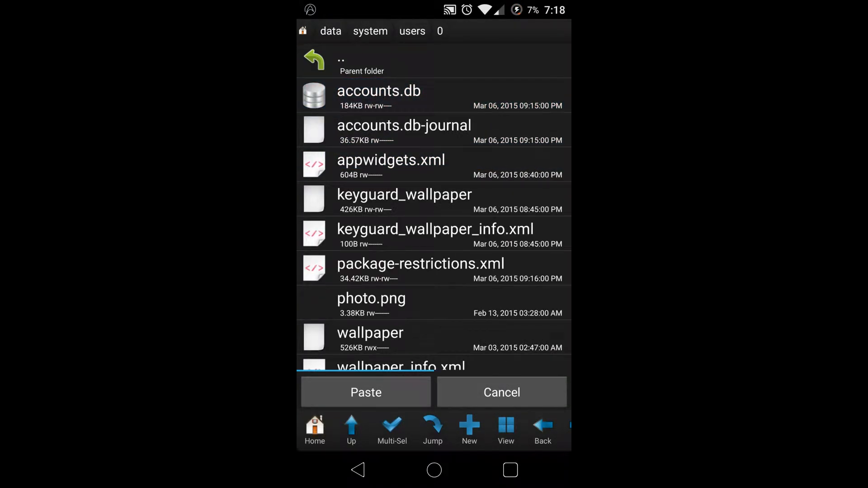
{"action": "left_click", "coordinate": [366, 393]}
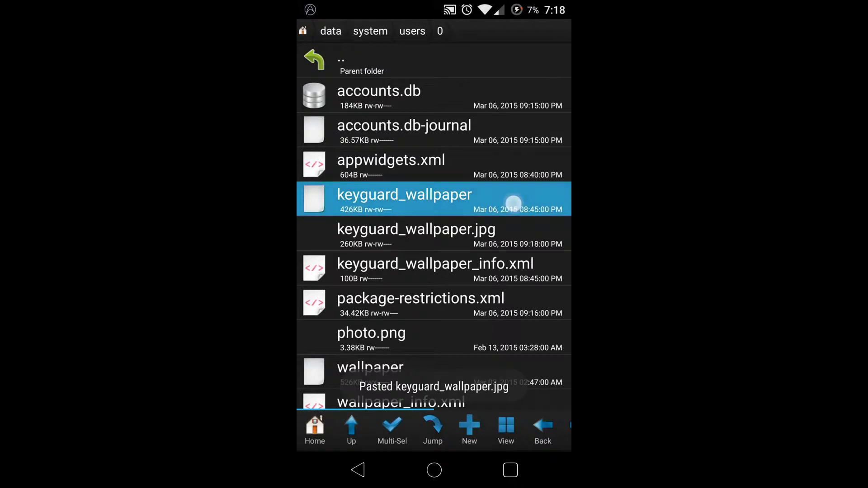
{"action": "left_click", "coordinate": [404, 198]}
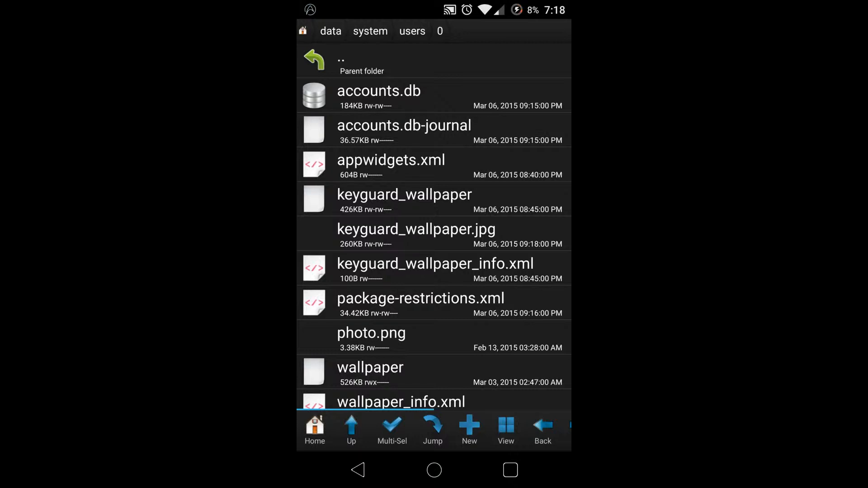
Delete the old keyguard_wallpaper file and go back to the home screen
{"action": "left_click", "coordinate": [404, 195]}
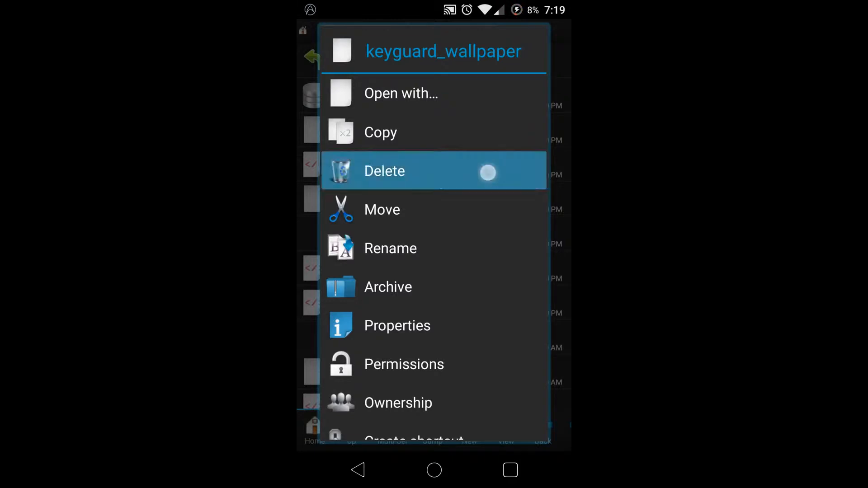
{"action": "left_click", "coordinate": [384, 171]}
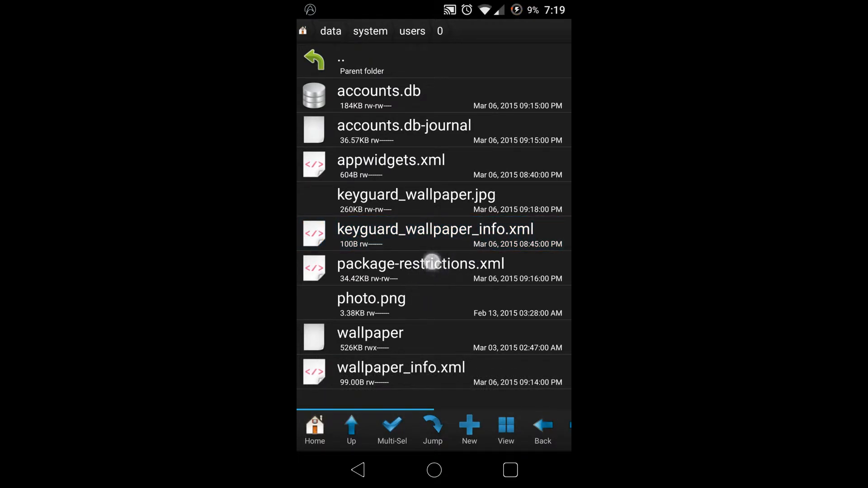
{"action": "left_click", "coordinate": [453, 238]}
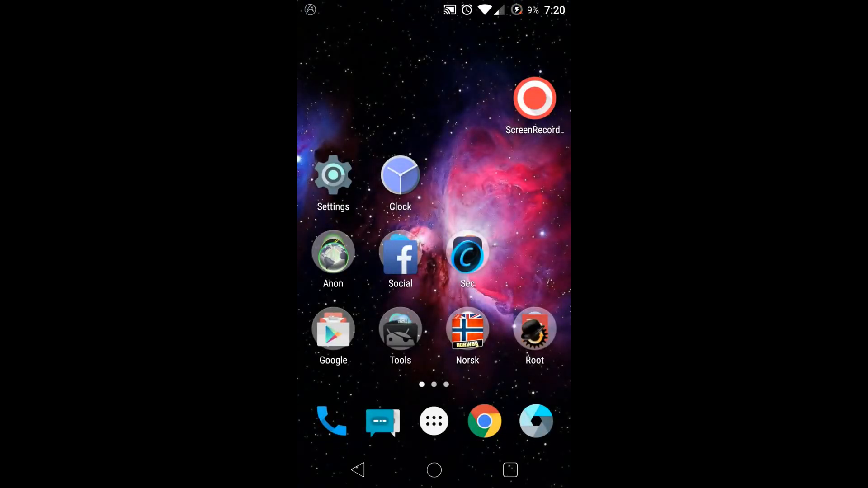
Delete all downloaded update files in Settings > Updates, then leave Settings
{"action": "left_click", "coordinate": [333, 176]}
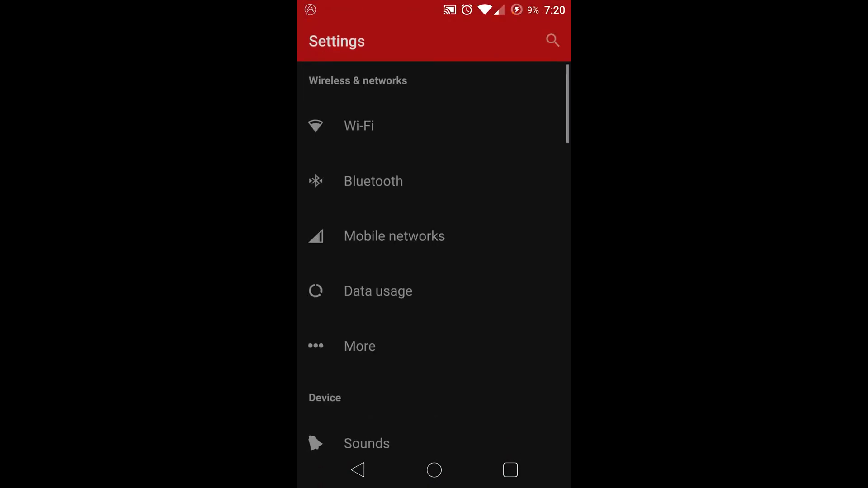
{"action": "scroll", "scroll_direction": "down", "scroll_amount": 3}
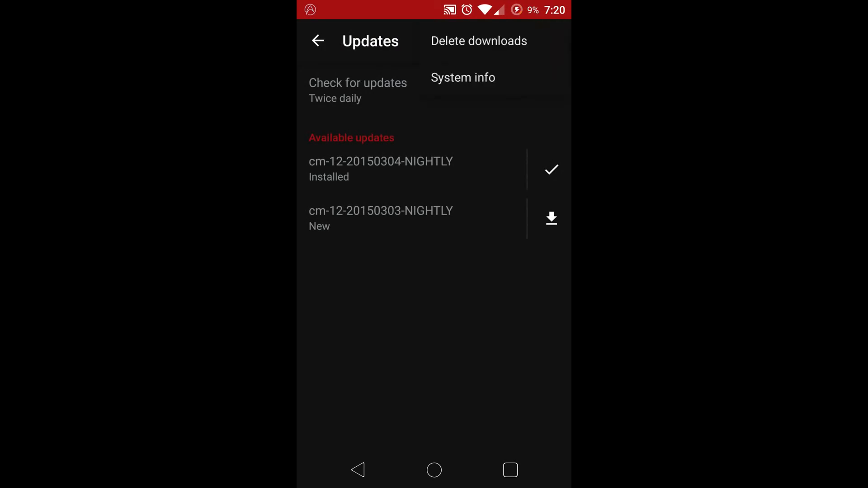
{"action": "left_click", "coordinate": [478, 41]}
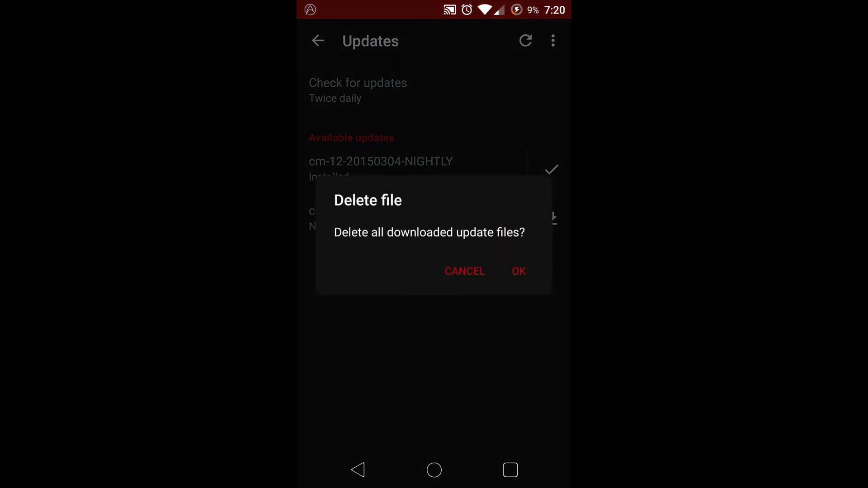
{"action": "left_click", "coordinate": [519, 271]}
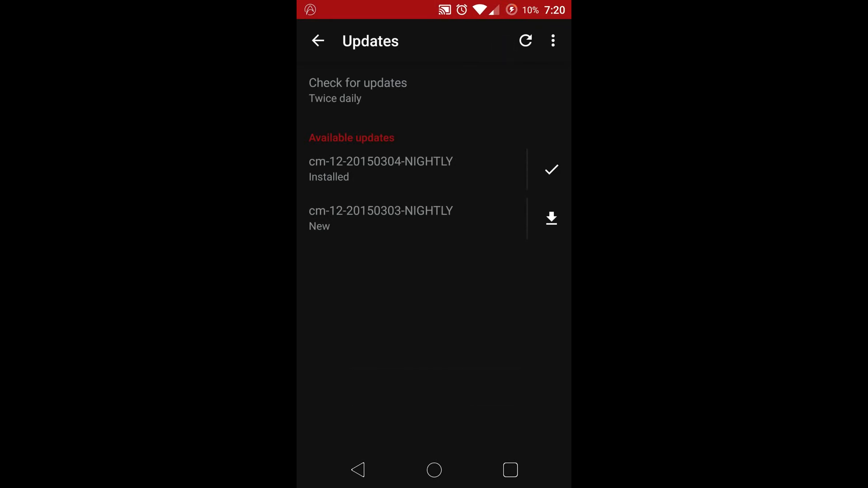
{"action": "left_click", "coordinate": [524, 41]}
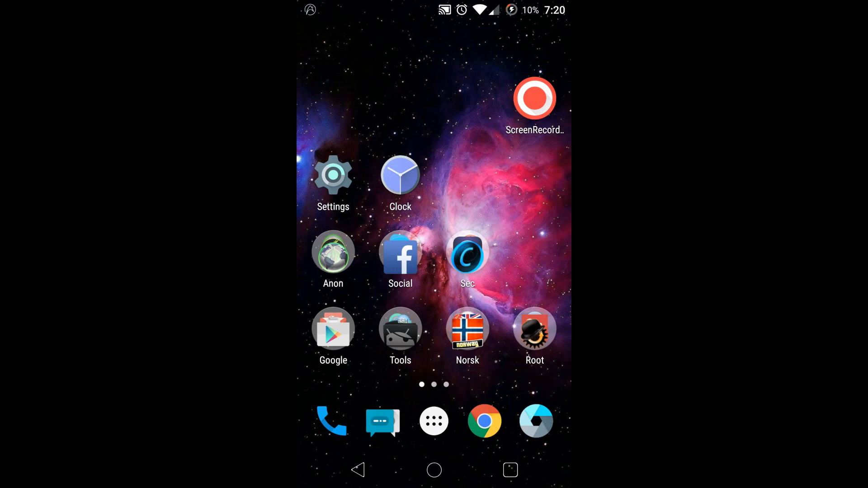
{"action": "left_click", "coordinate": [535, 98]}
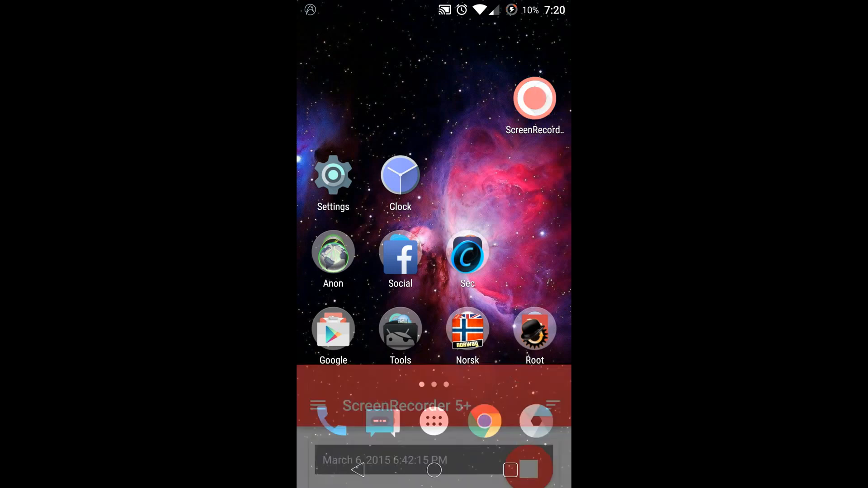